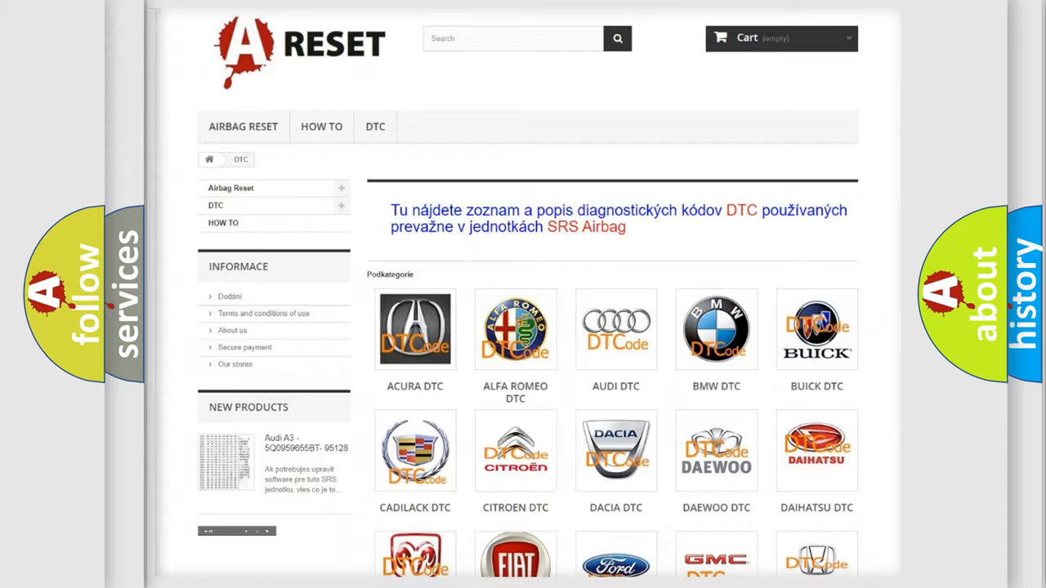
- Choose the TOYOTA DTC tile and browse its list of Toyota airbag diagnostic codes
scroll("down", 3)
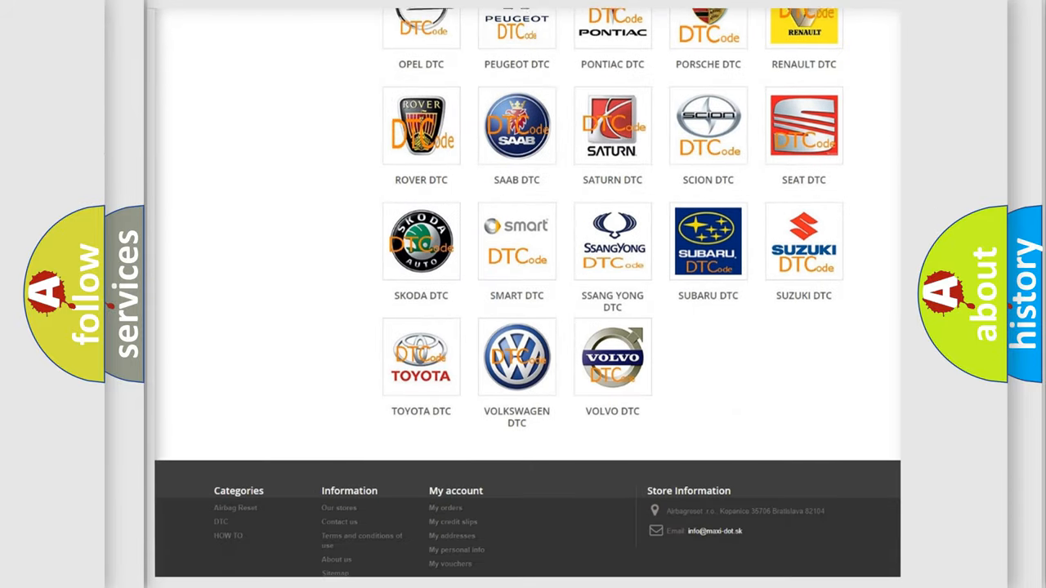
scroll("up", 3)
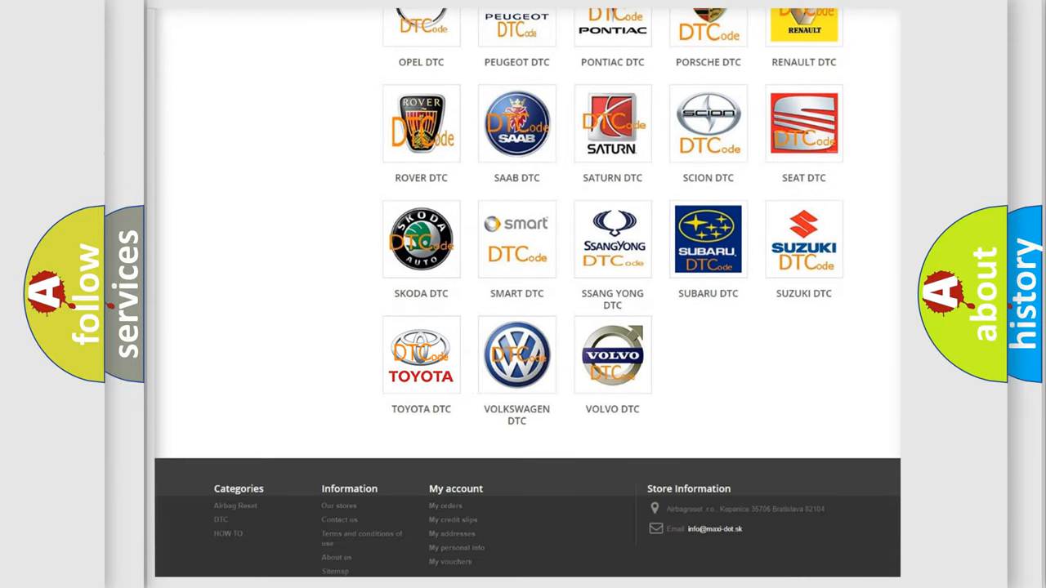
left_click(421, 354)
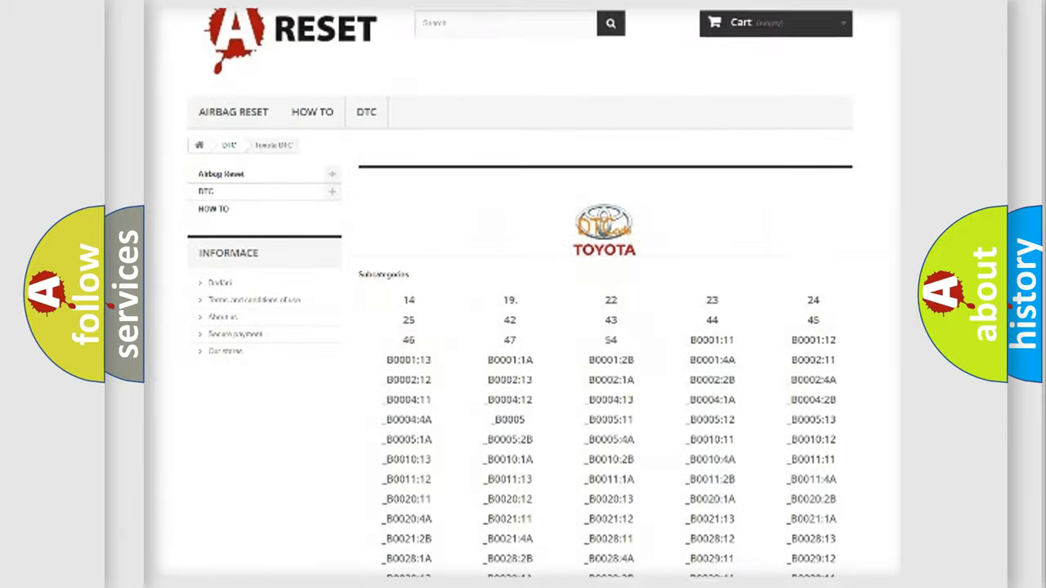
scroll("down", 3)
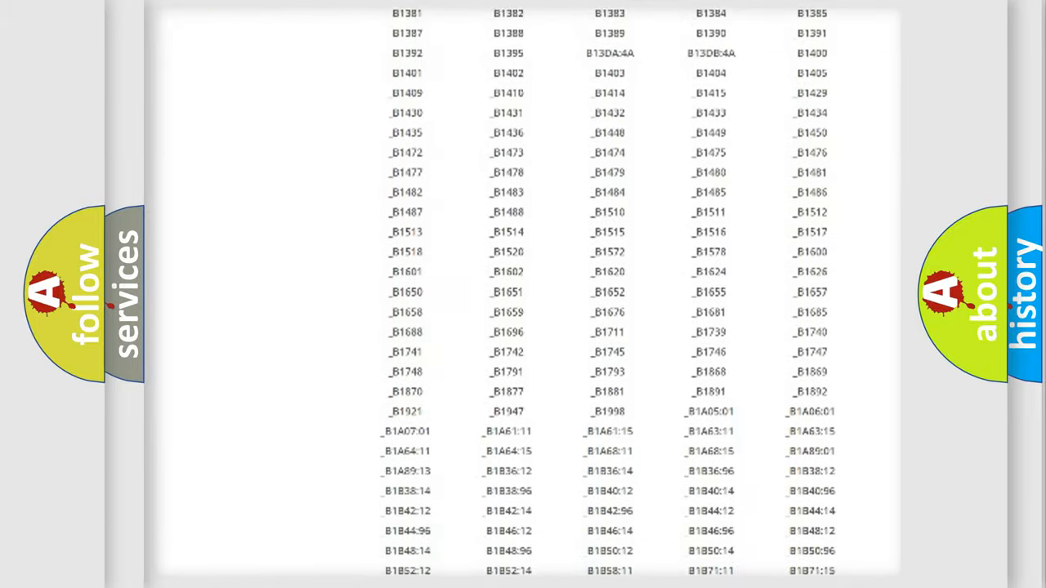